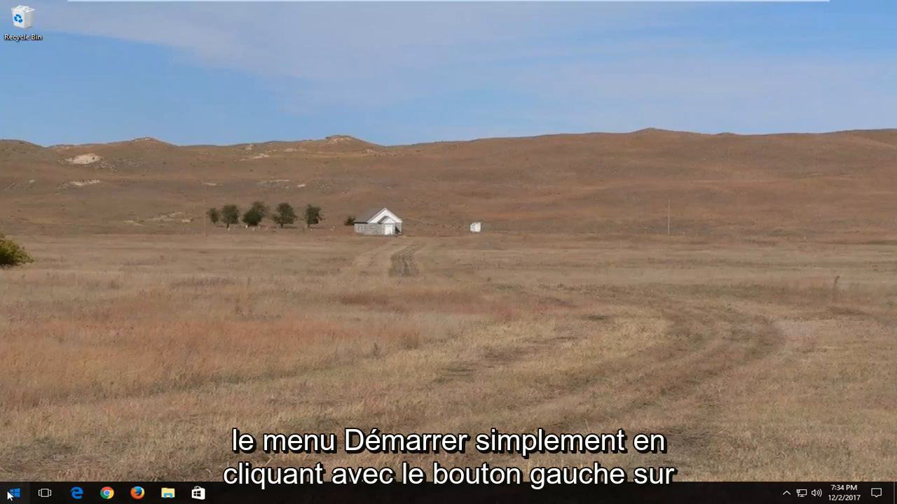
Step: Launch Command Prompt as administrator from Start search for cmd and approve the UAC prompt
click(12, 493)
text(cmd)
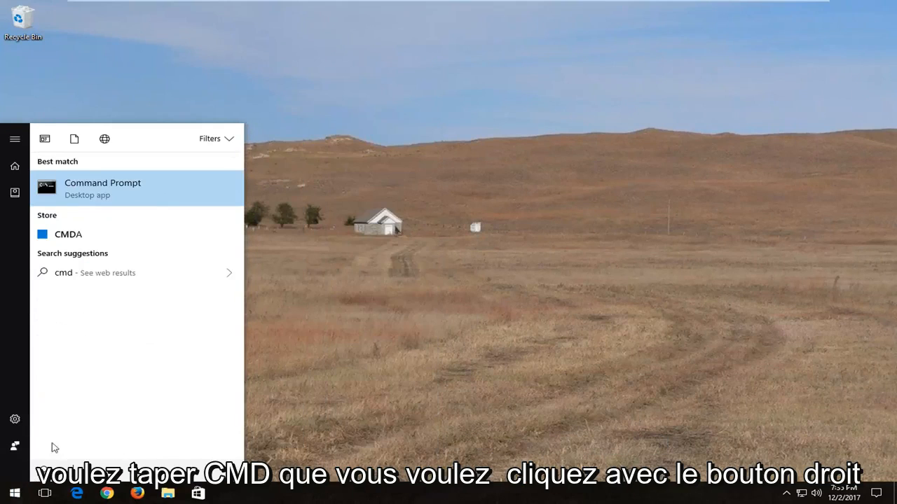
right_click(102, 188)
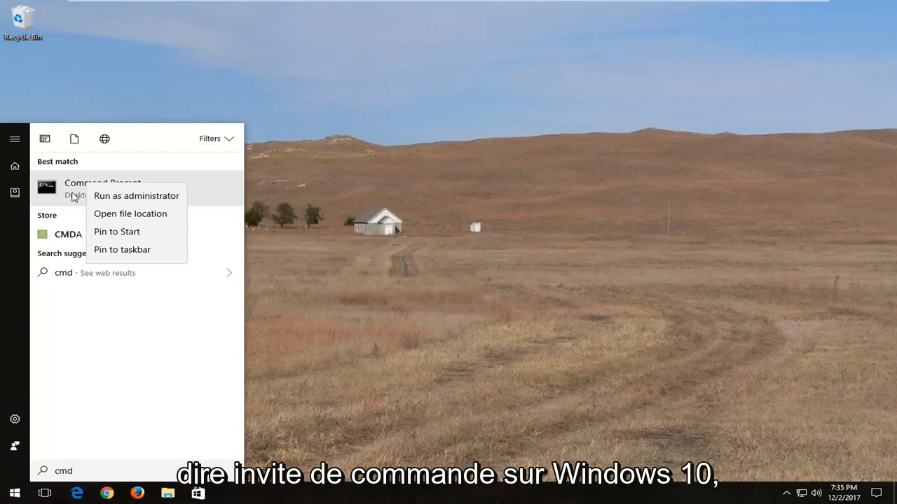
click(136, 196)
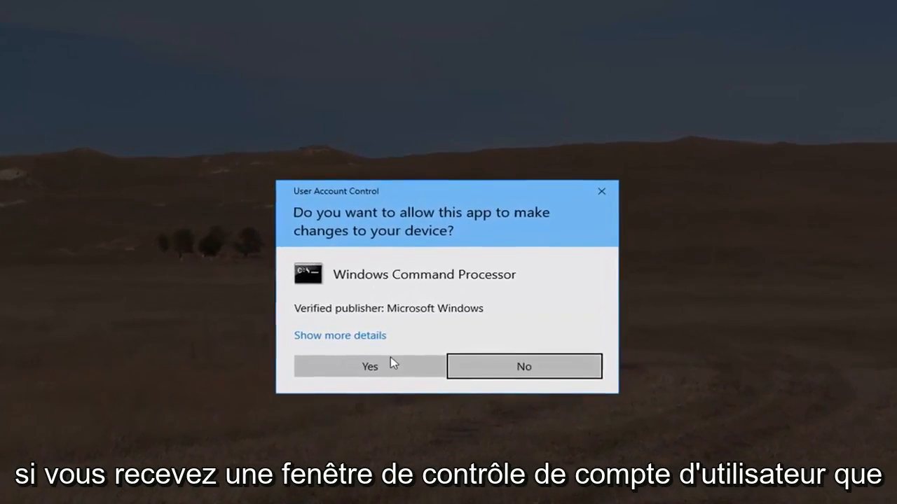
click(369, 366)
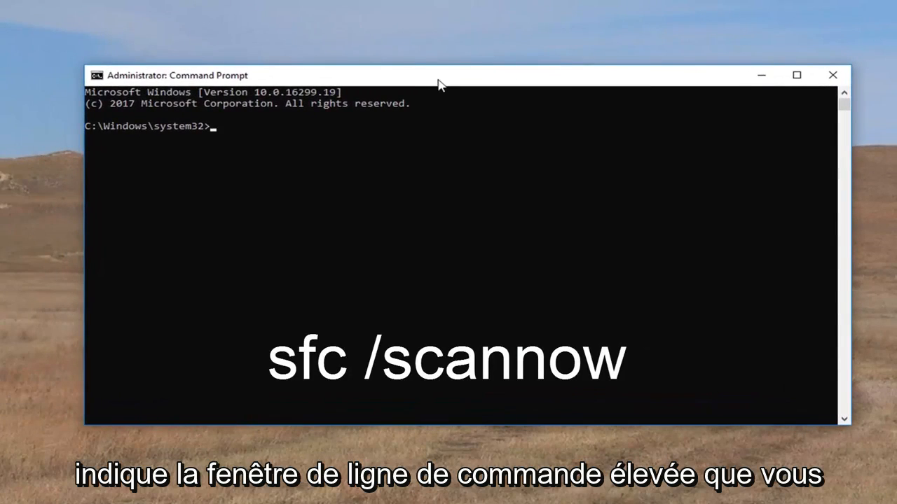
Step: Run sfc /scannow in the elevated Command Prompt
text(sfc /s)
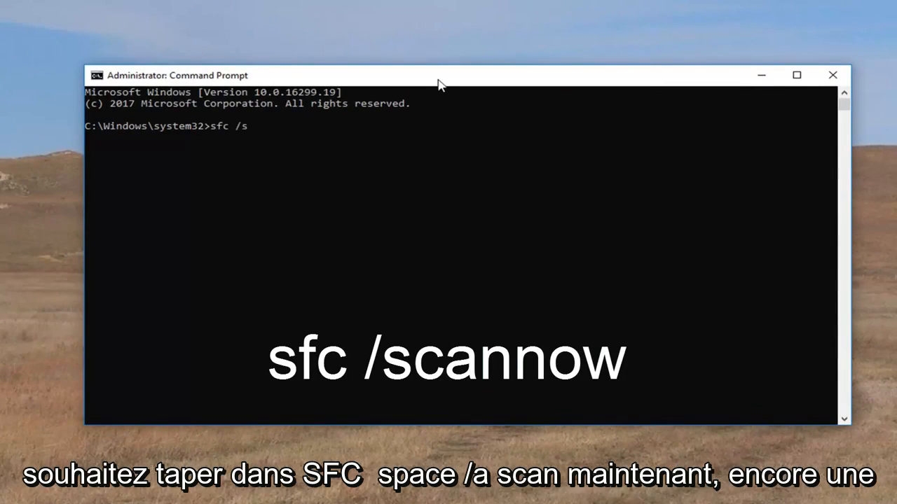
text(cannow)
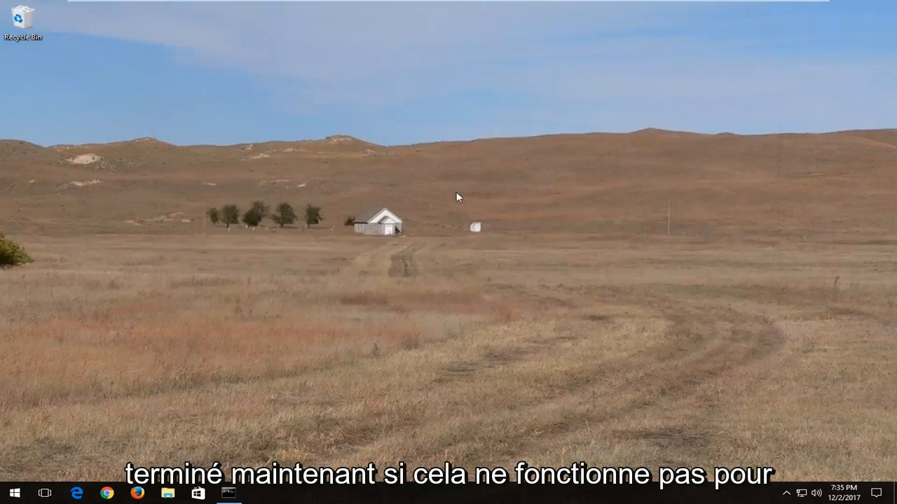
Step: Launch a second administrator Command Prompt from Start search for cmd and approve UAC
click(12, 493)
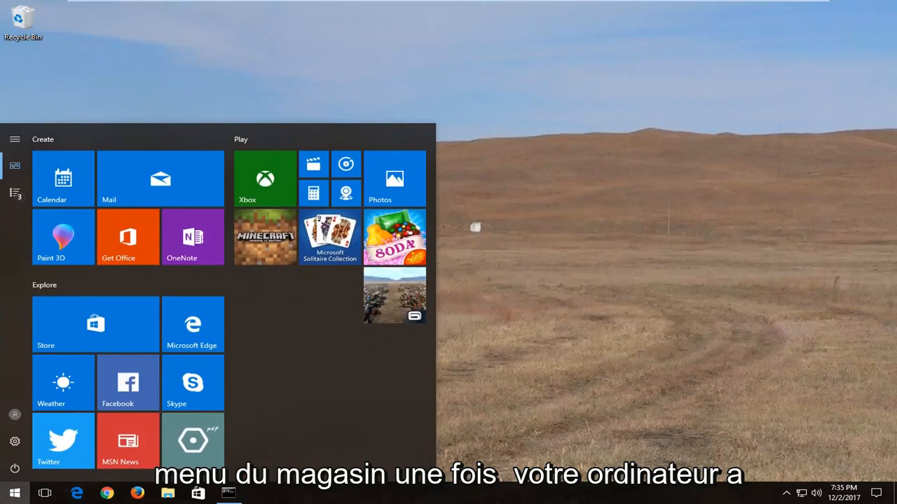
click(13, 493)
text(cmd)
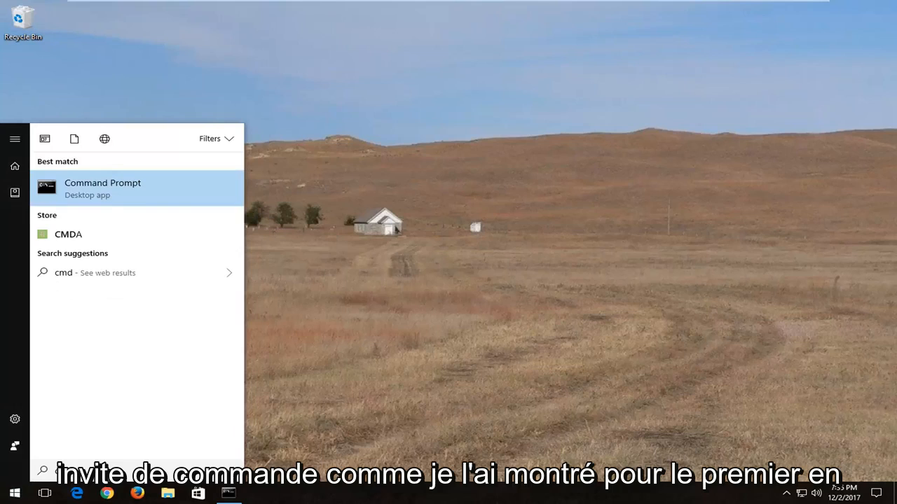
right_click(102, 188)
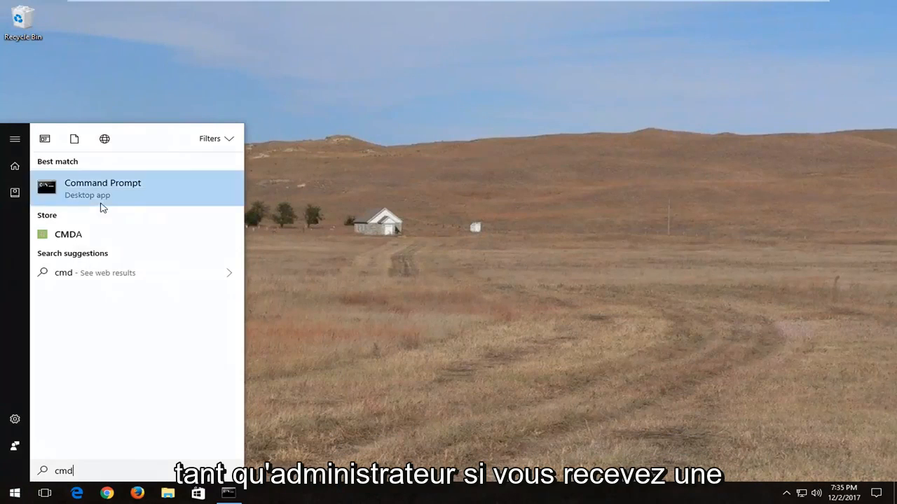
click(102, 188)
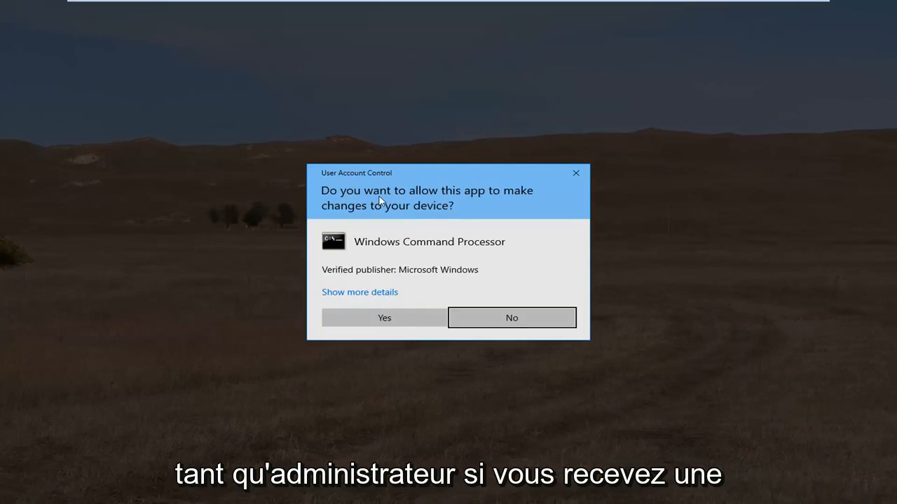
click(384, 317)
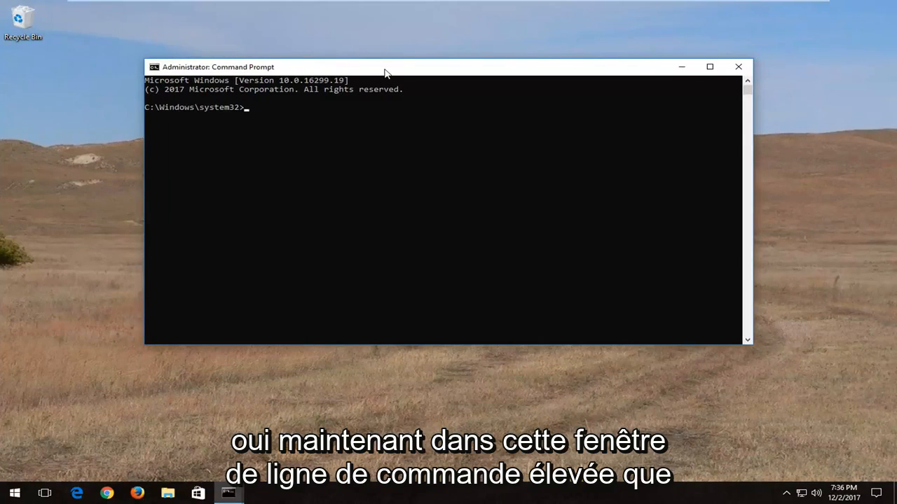
Step: Enter the command chkdsk C: /f at the prompt without running it yet
text(chk)
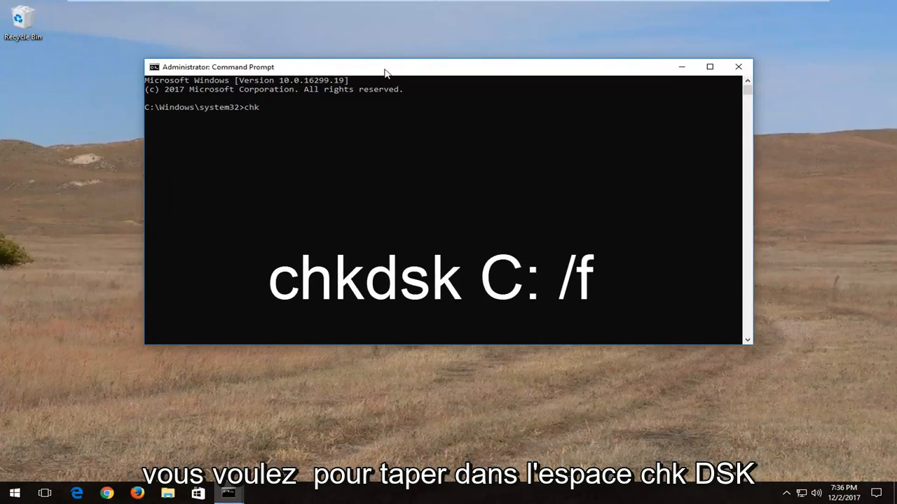
text(dsk)
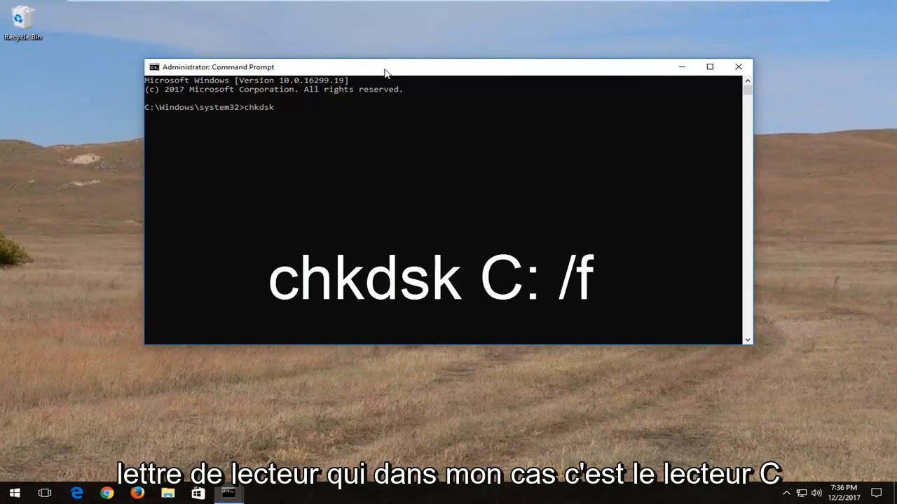
text(C:)
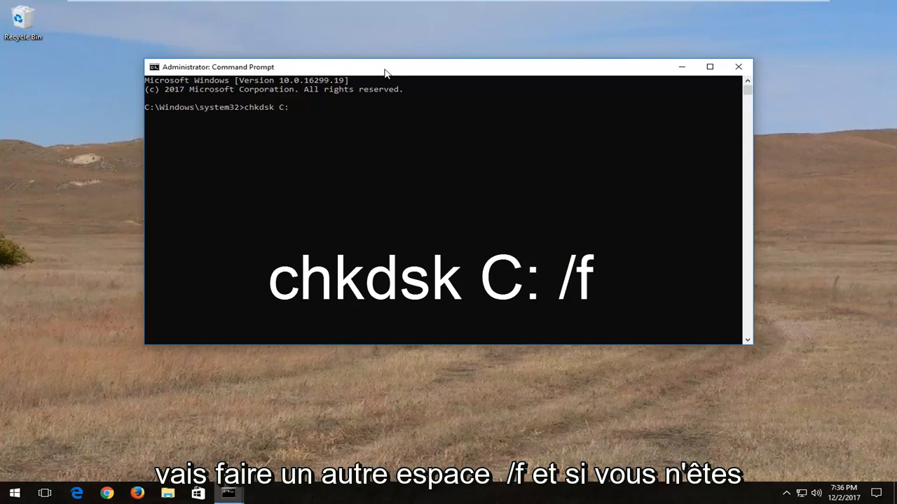
text(/f)
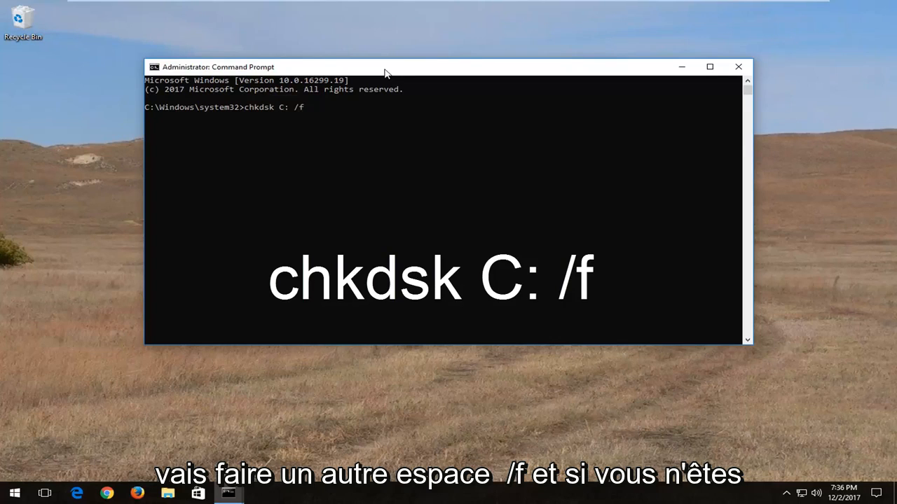
mouse_move(286, 121)
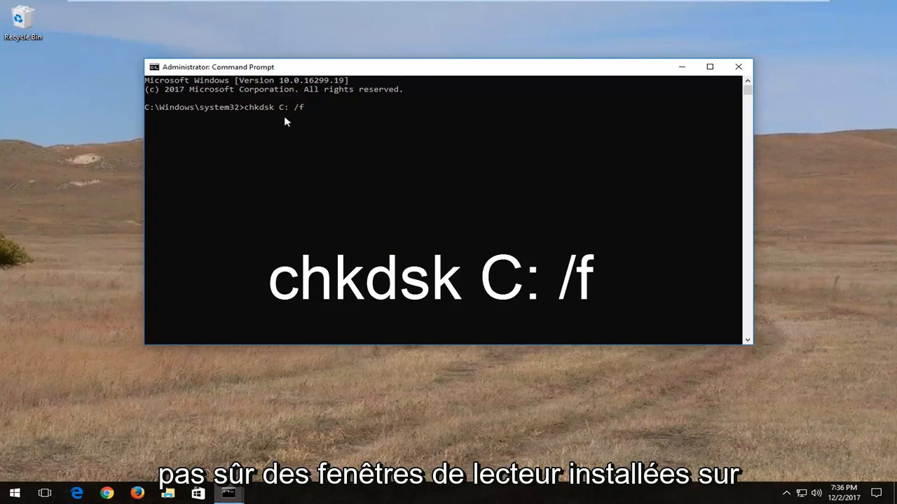
click(14, 493)
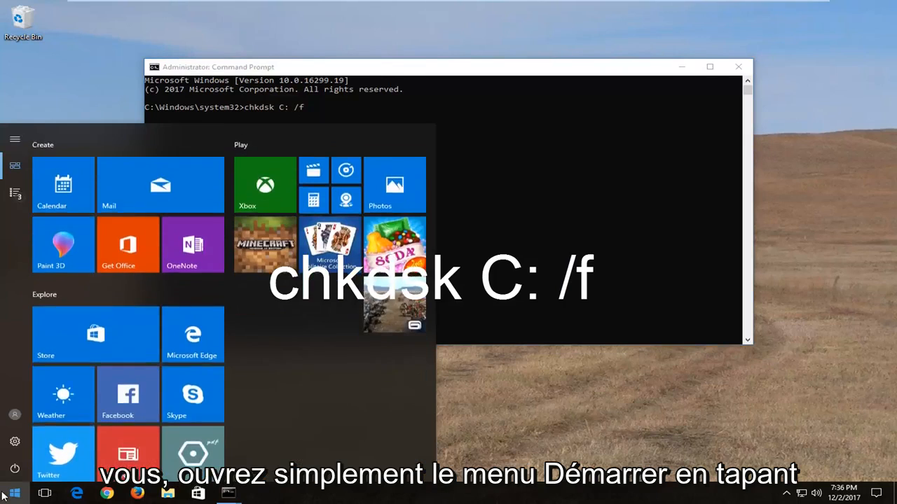
Step: Check in This PC that Windows is on Local Disk (C:), then close the window
text(computer)
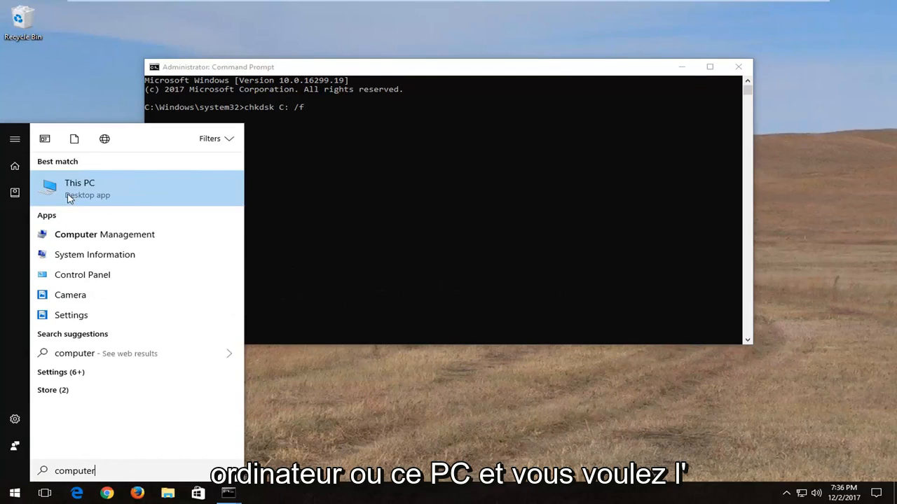
click(79, 188)
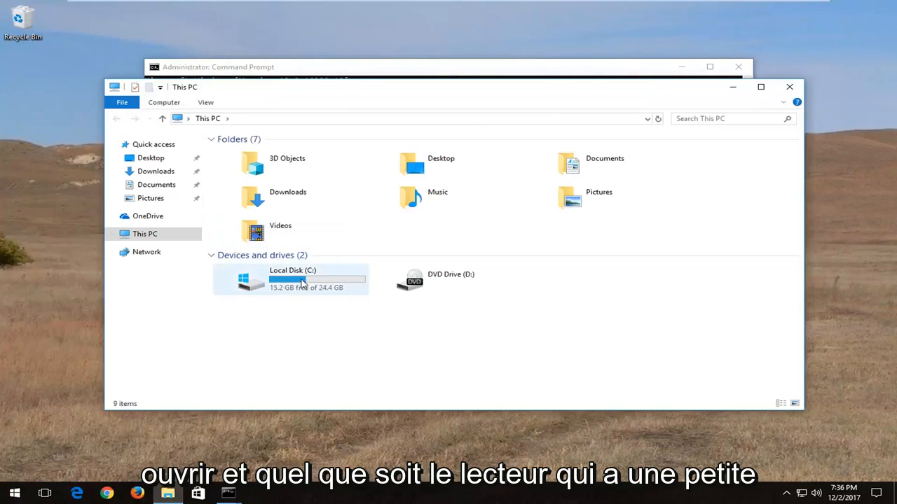
click(291, 278)
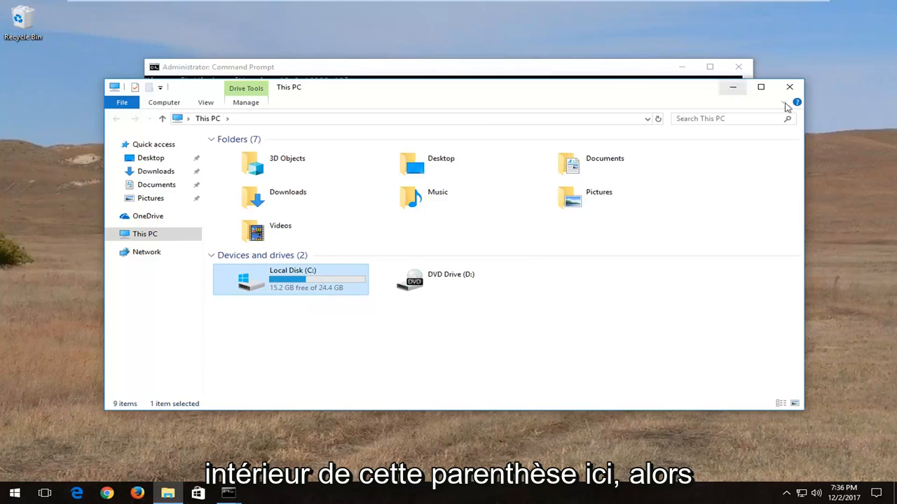
click(219, 67)
text(chkdsk C: /f)
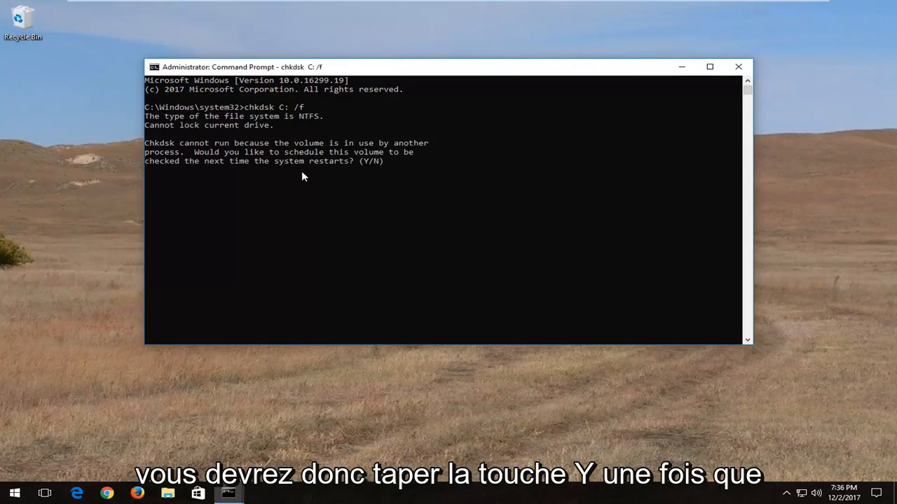
mouse_move(277, 159)
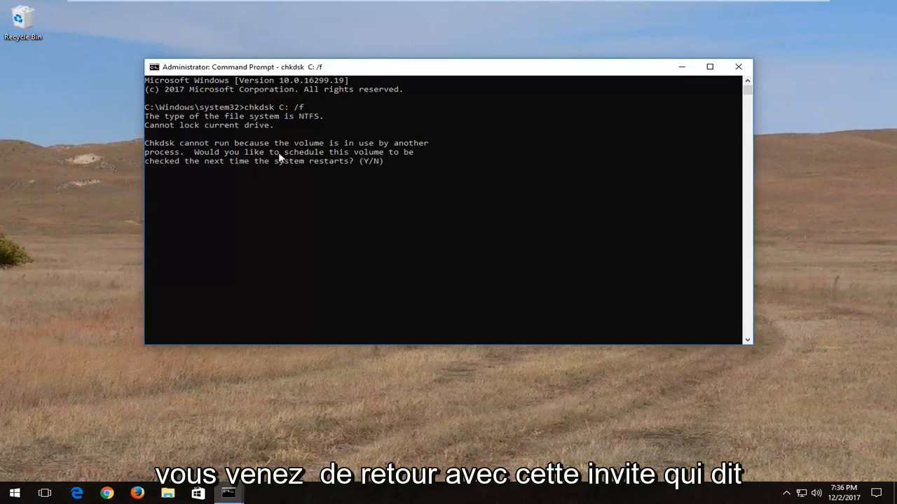
mouse_move(235, 152)
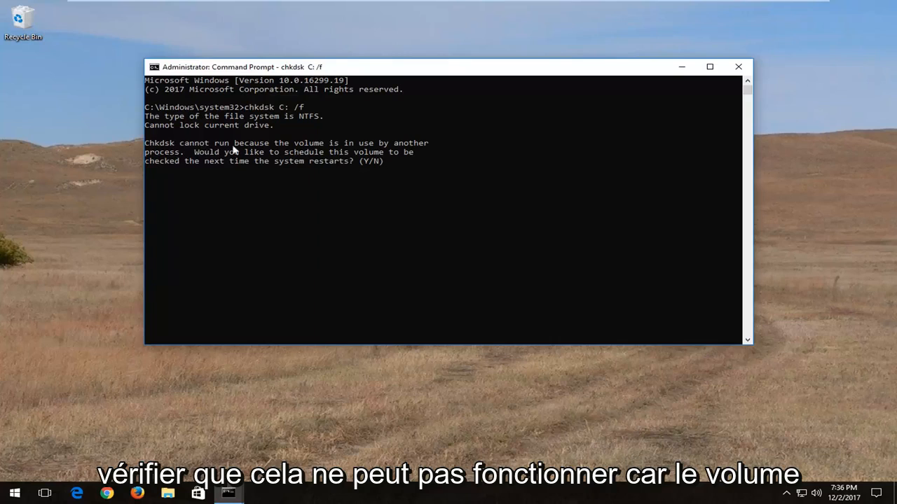
mouse_move(236, 208)
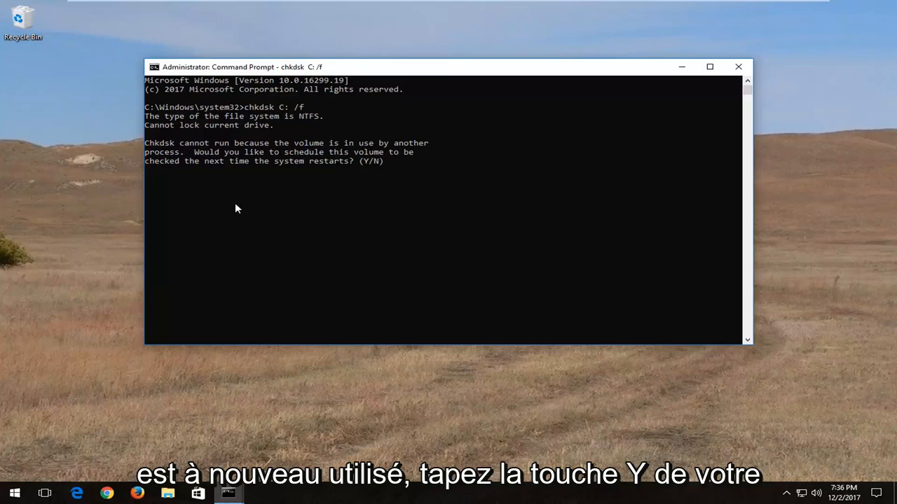
Step: Answer Y to schedule the chkdsk volume check at the next restart
text(y)
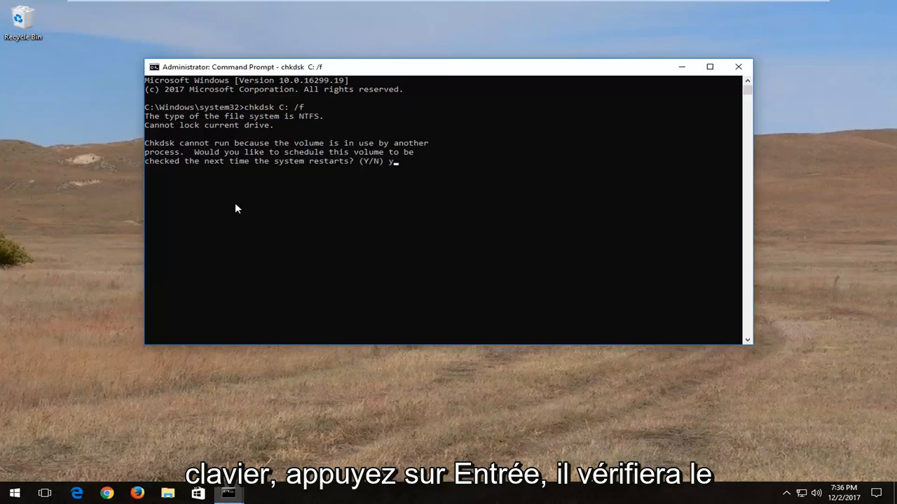
key(enter)
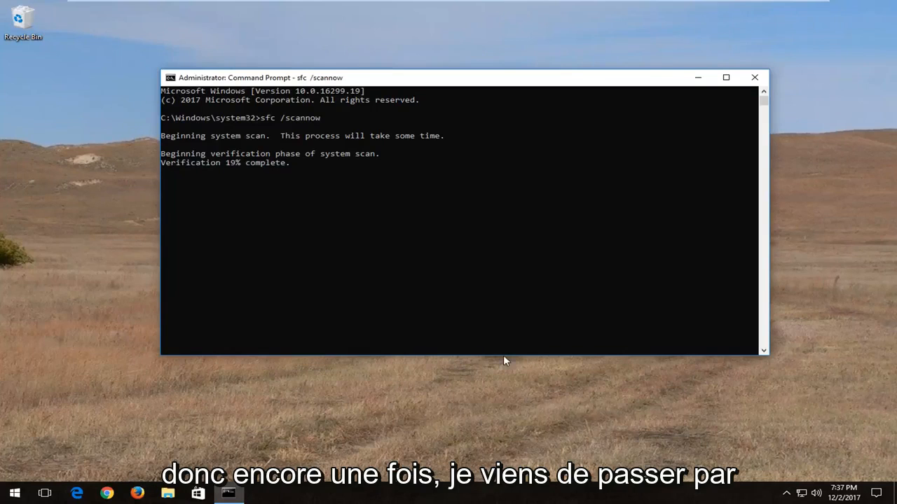
mouse_move(527, 253)
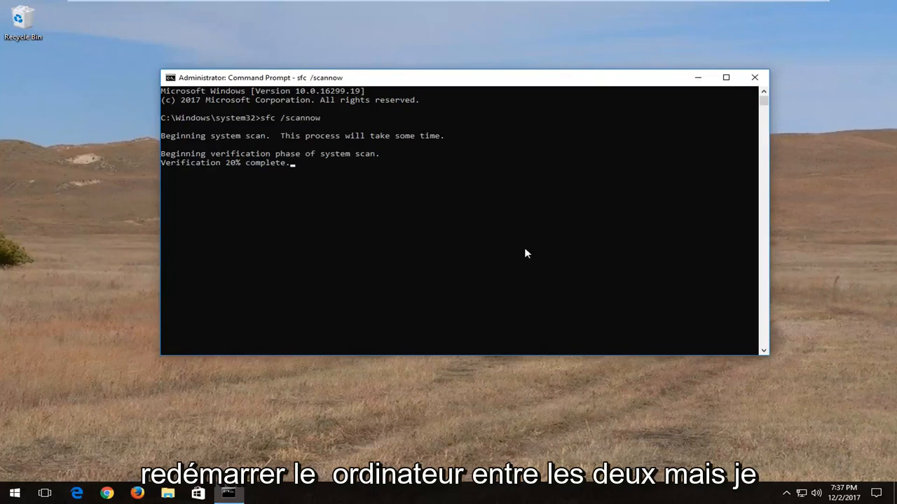